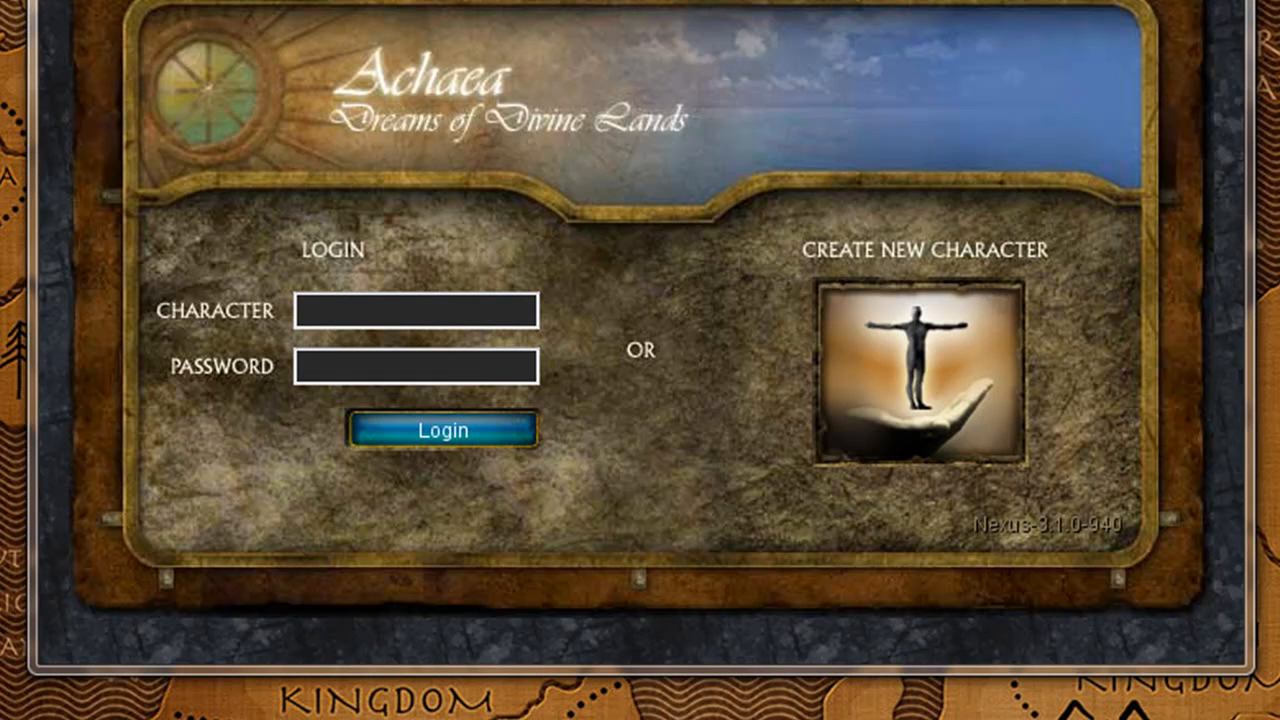
- Log in as the character Ioa with the saved password
left_click(416, 312)
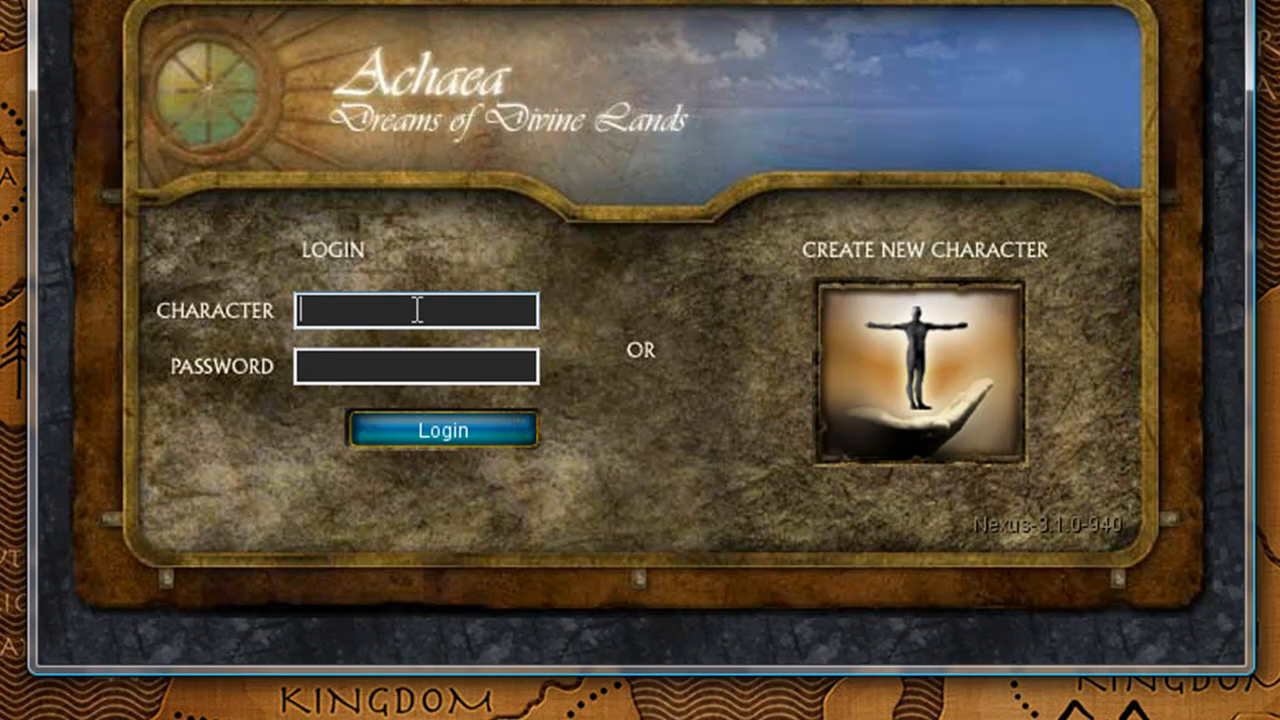
type("Ioa")
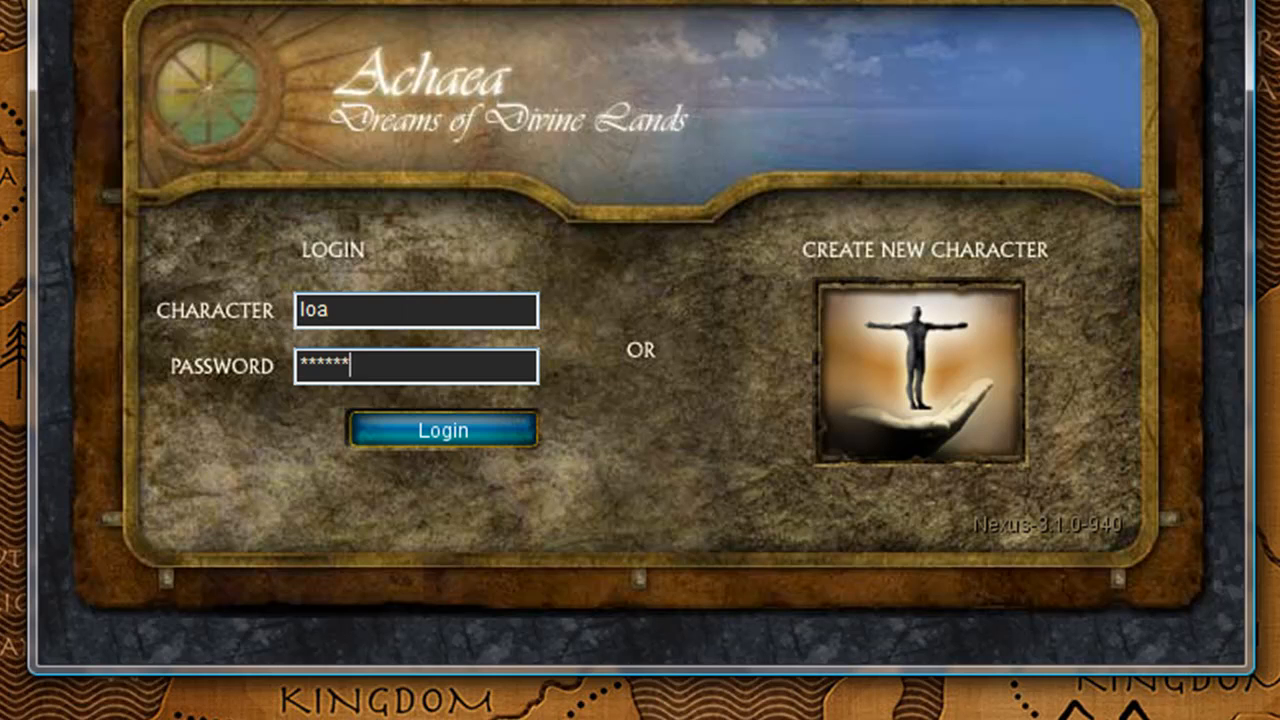
left_click(444, 430)
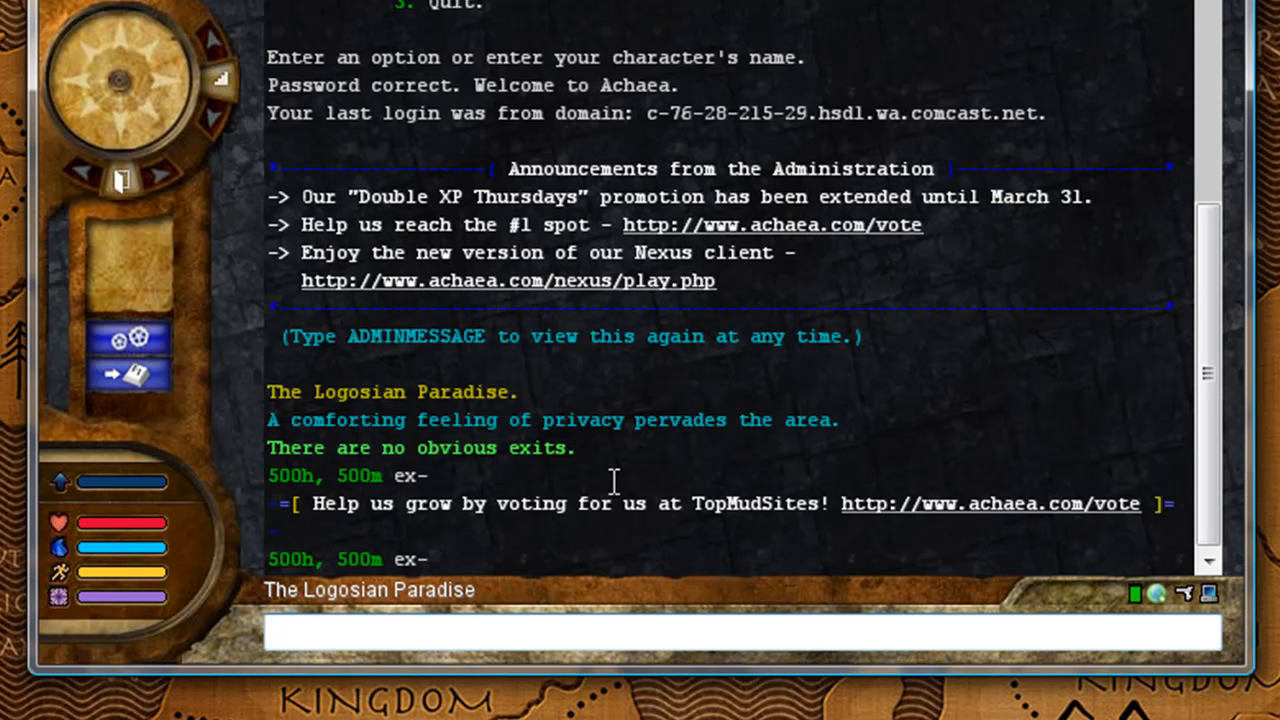
- Send 'drop sword' so the game reports dropping the shining steel longsword
type("drop")
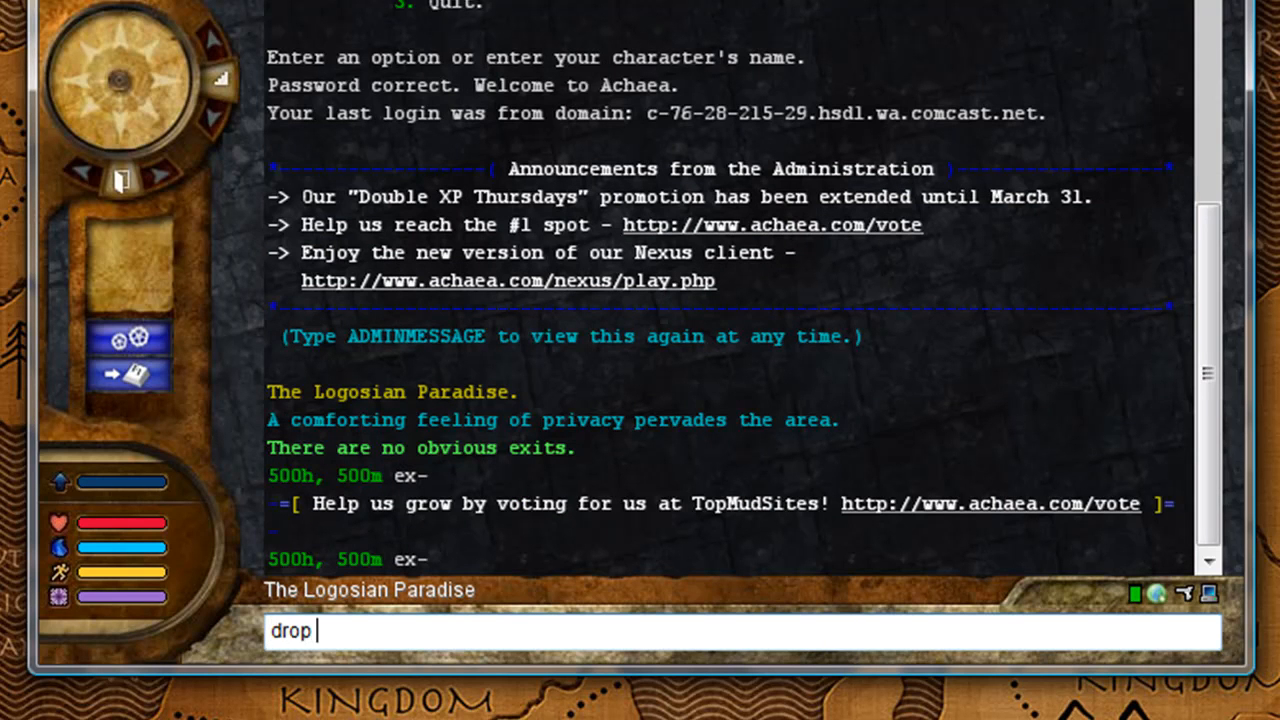
type("dw")
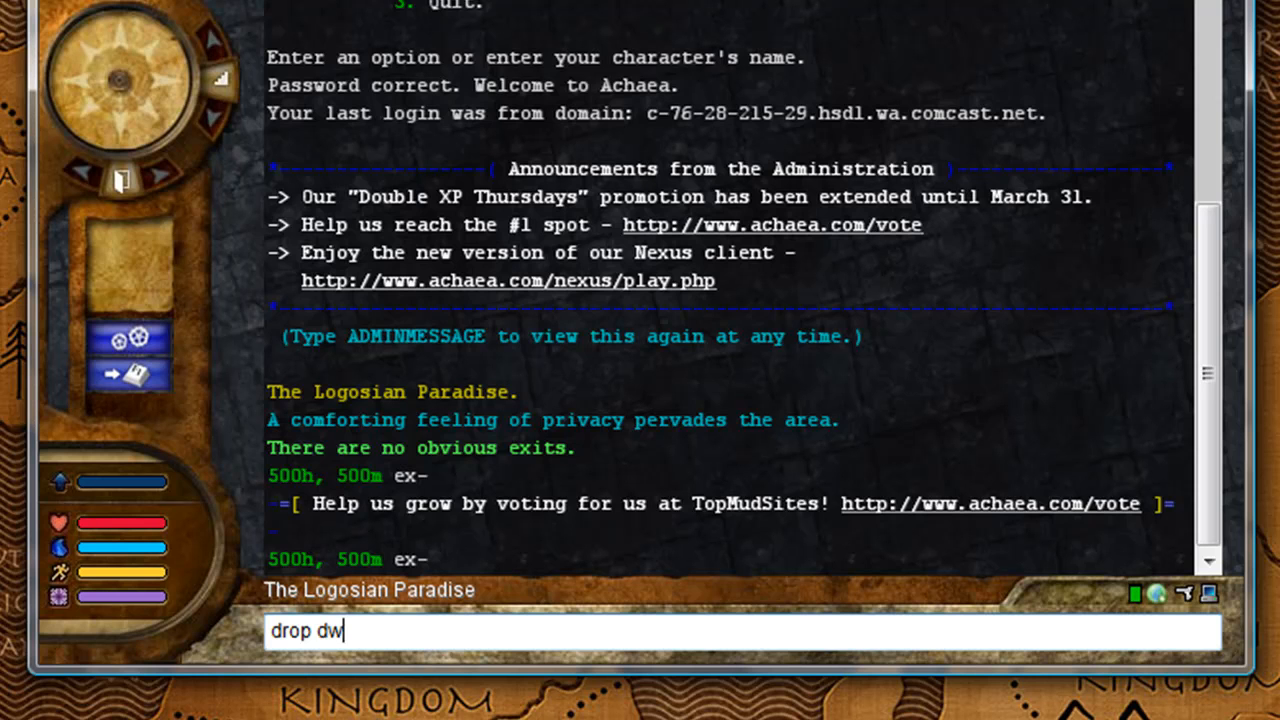
type("sword")
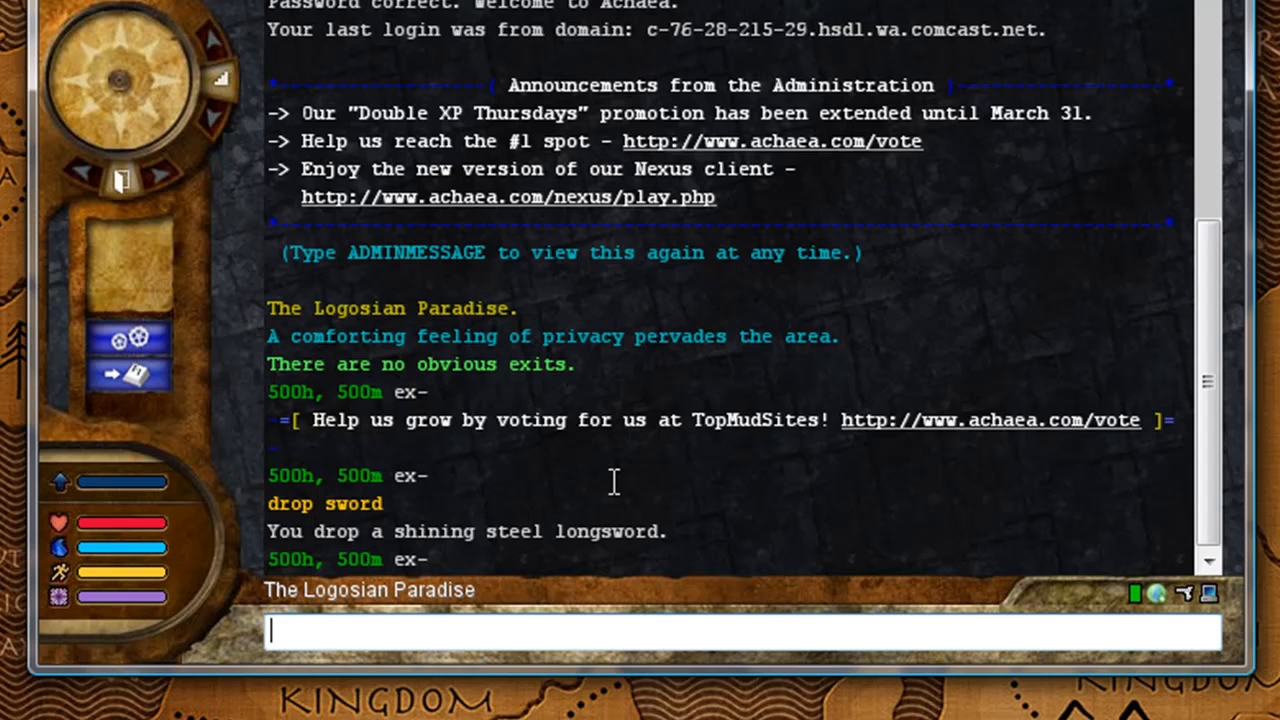
mouse_move(498, 540)
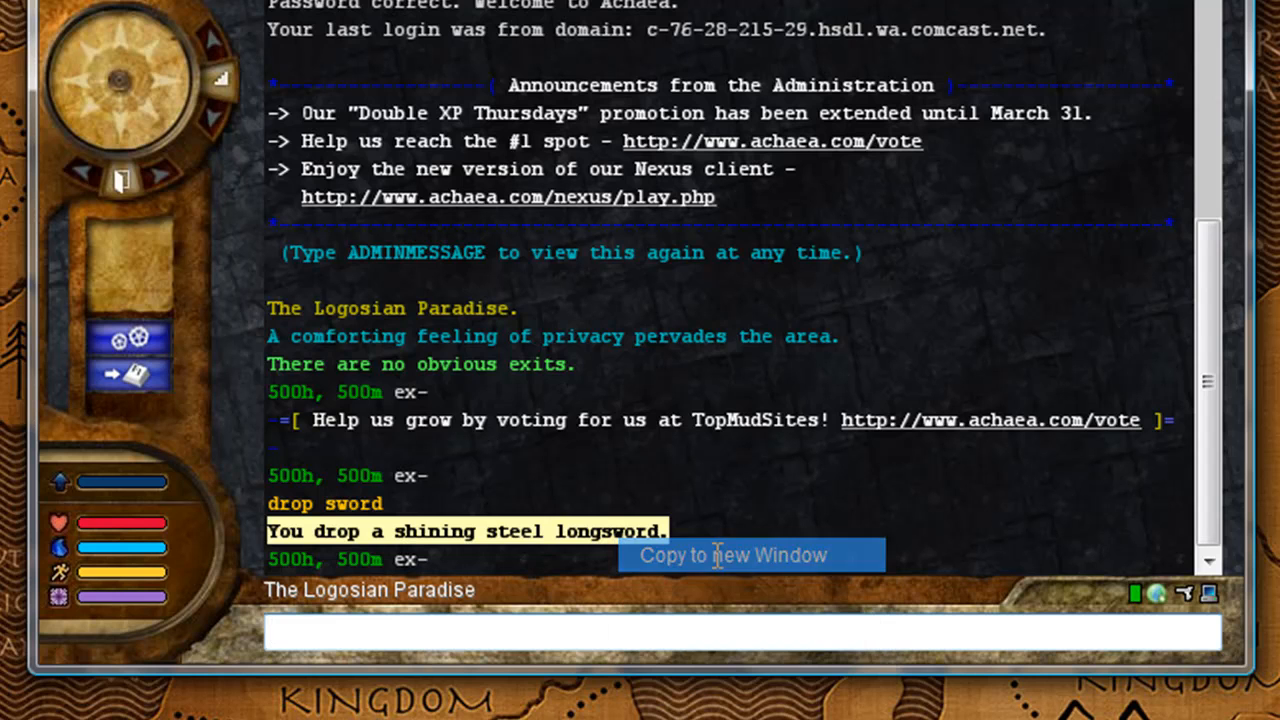
- Copy the 'You drop a shining steel longsword.' message to the clipboard via the copy window
left_click(746, 556)
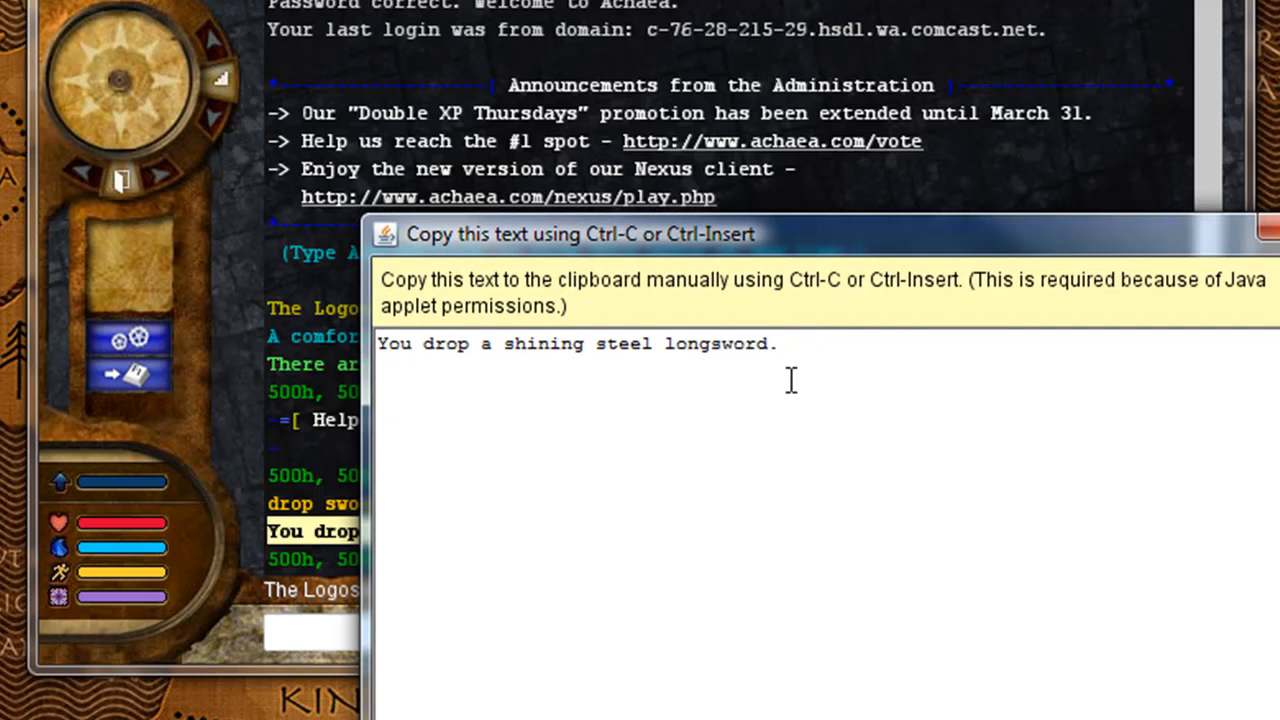
left_click_drag(418, 344, 778, 344)
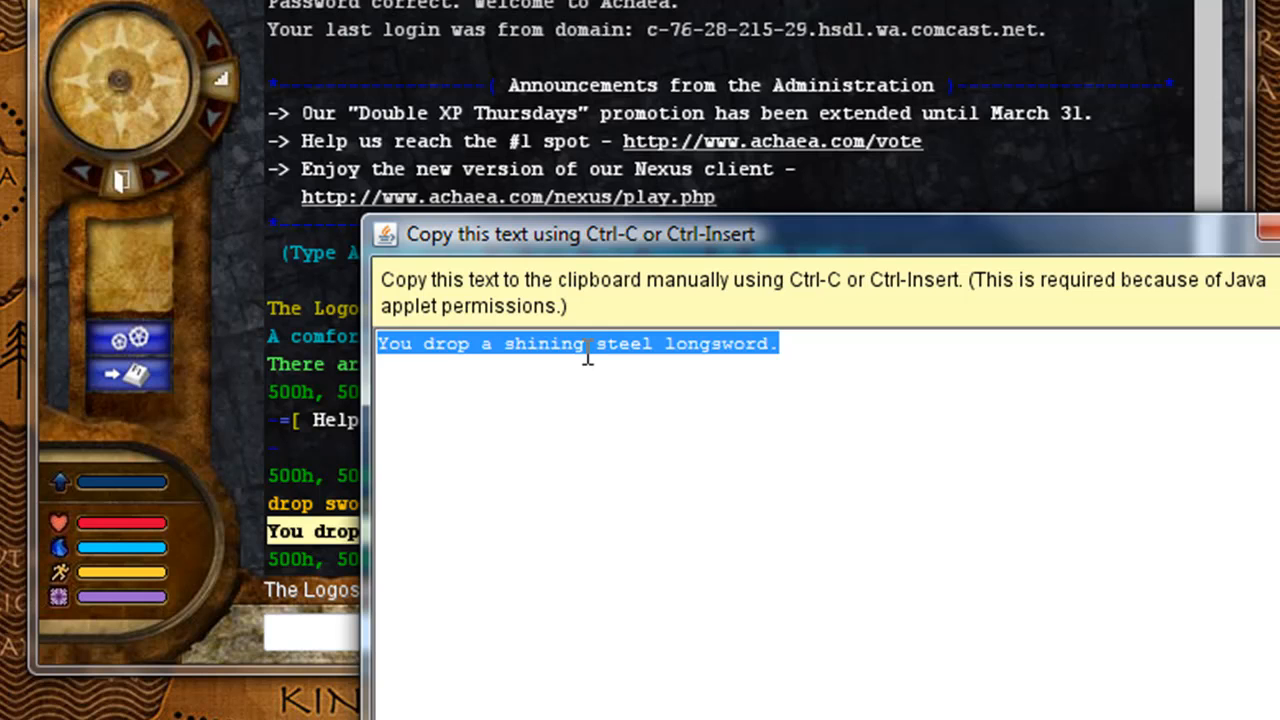
right_click(588, 360)
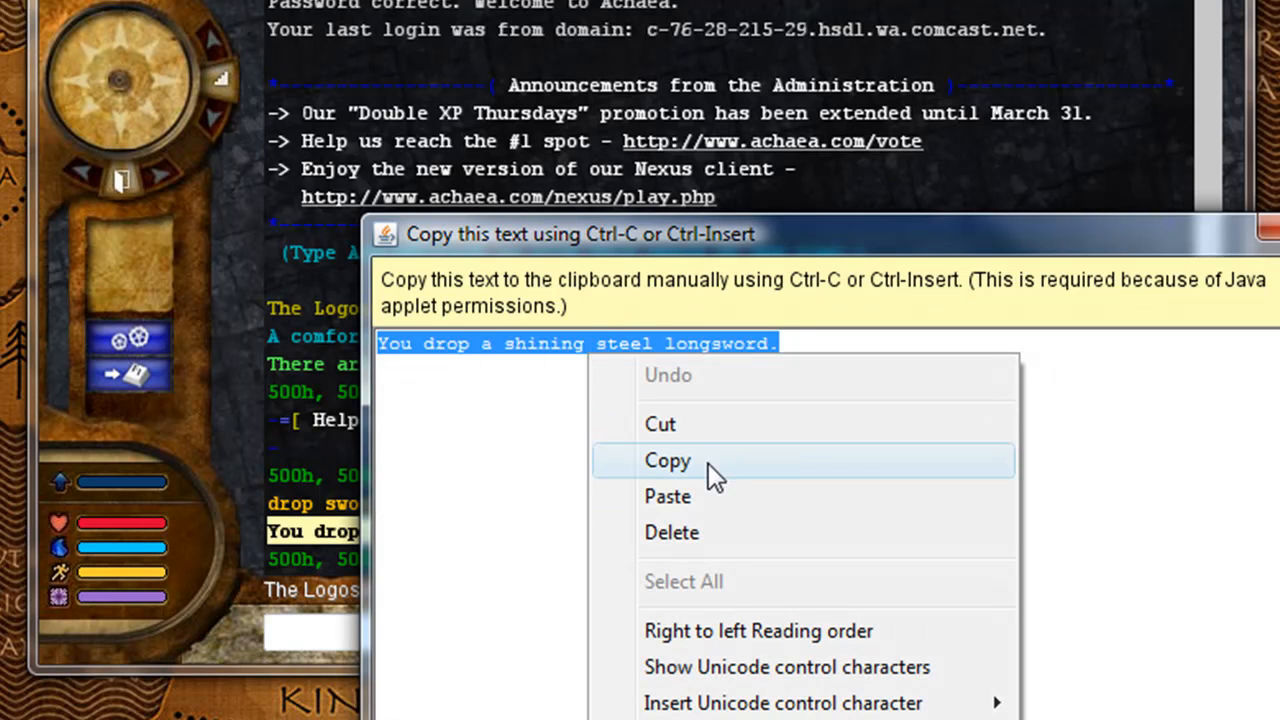
left_click(666, 460)
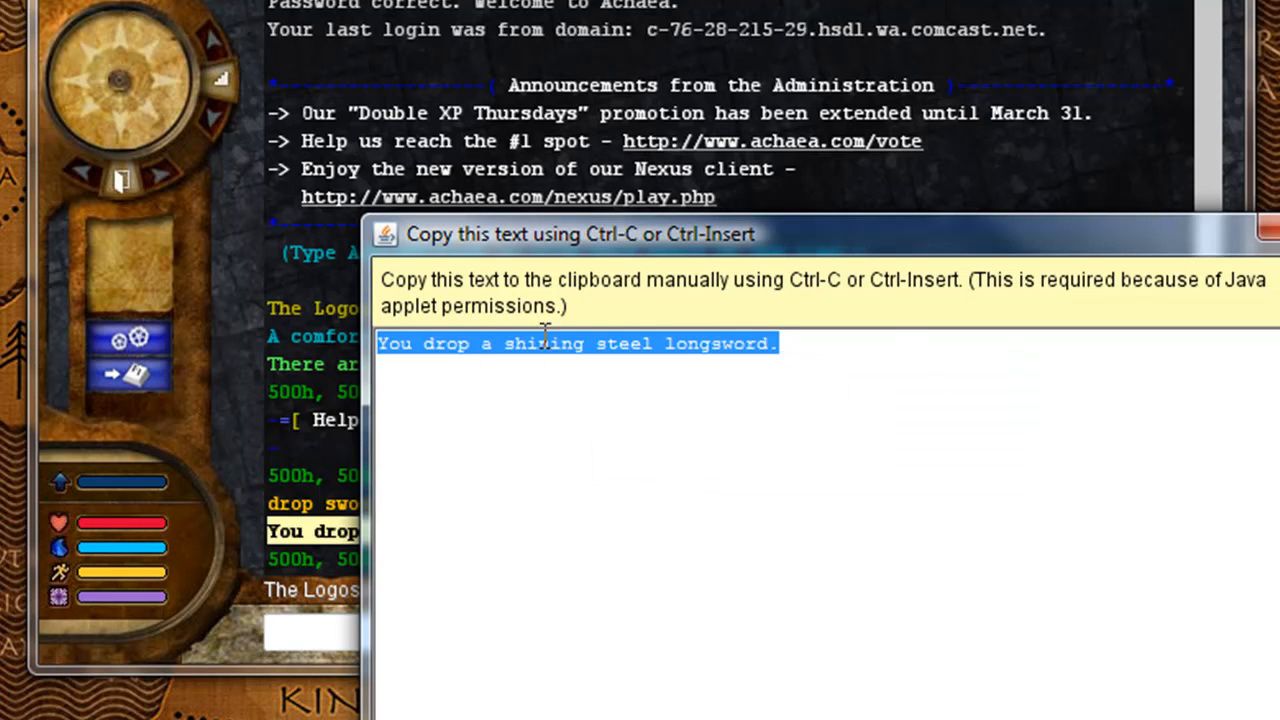
mouse_move(542, 336)
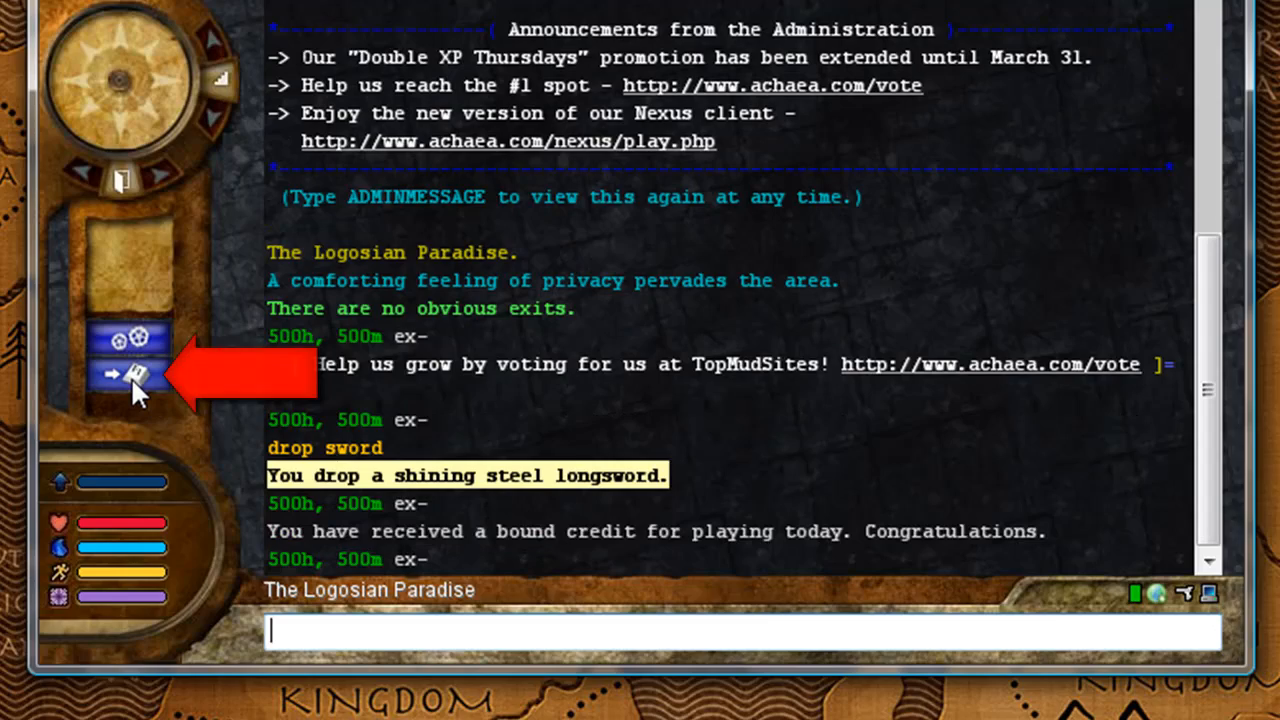
- Start a new trigger in the Reflexes preferences
left_click(122, 372)
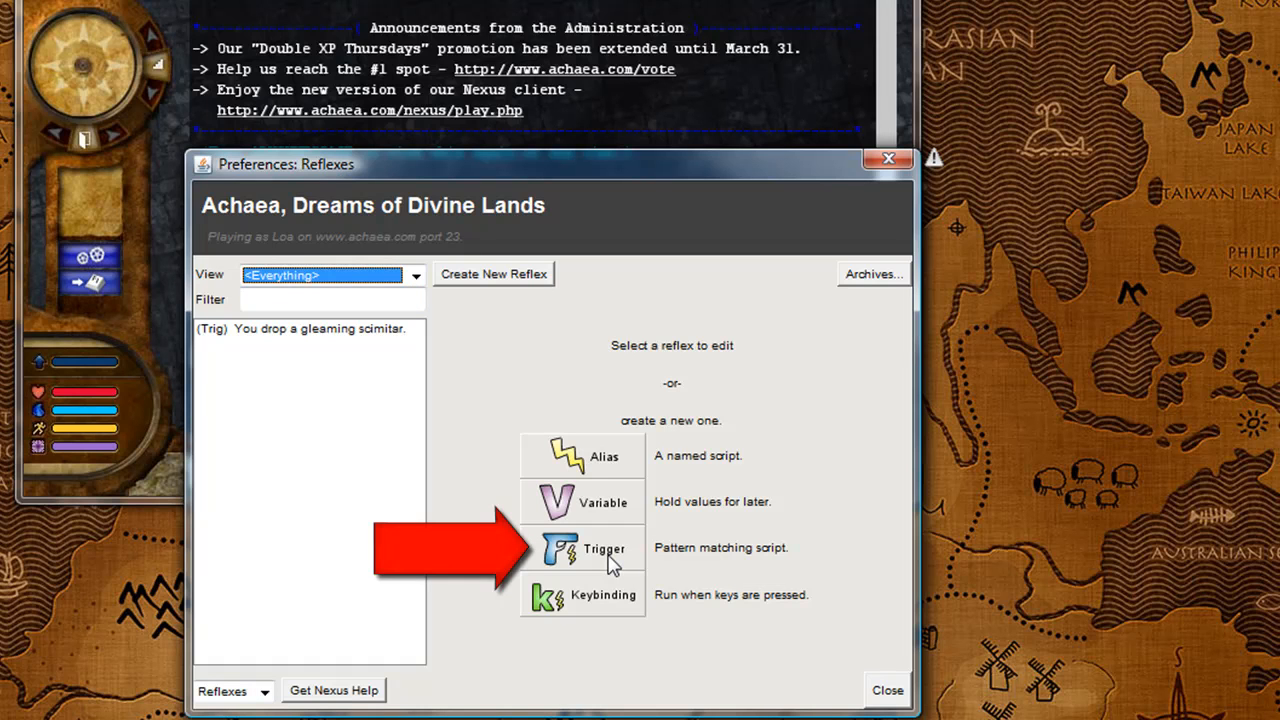
left_click(600, 548)
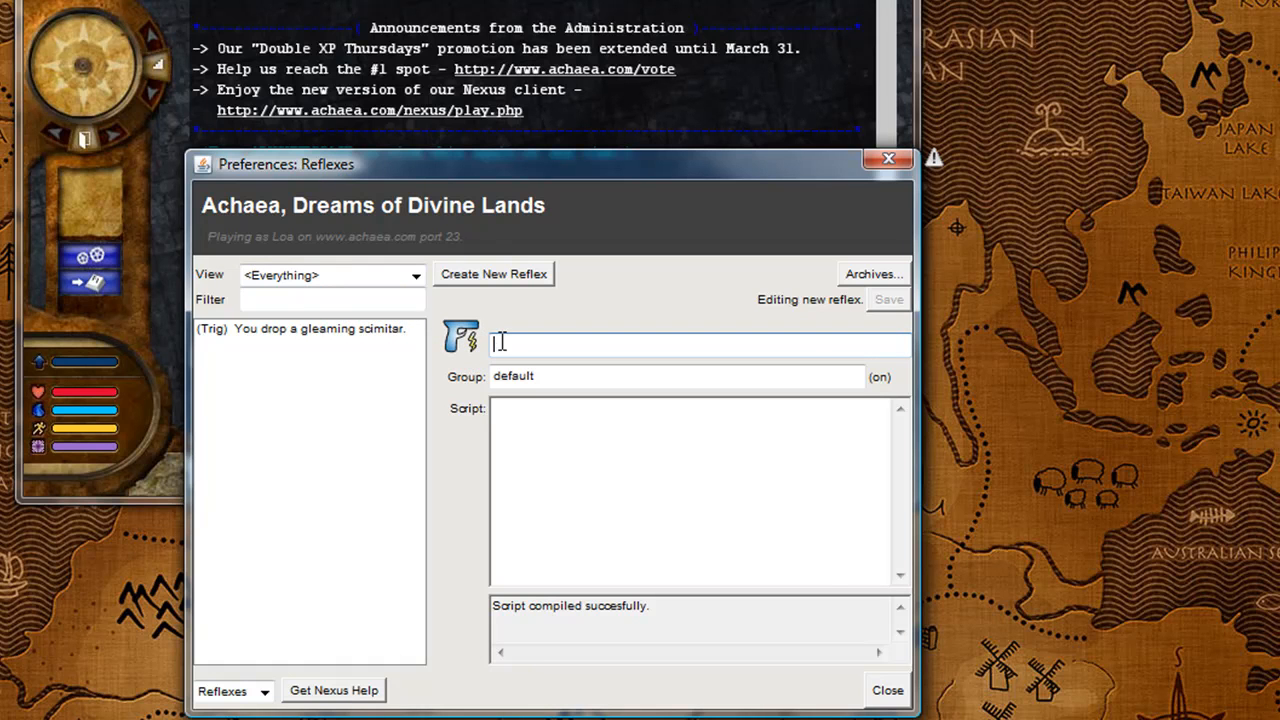
- Paste 'You drop a shining steel longsword.' as the trigger pattern and move to its script
right_click(500, 344)
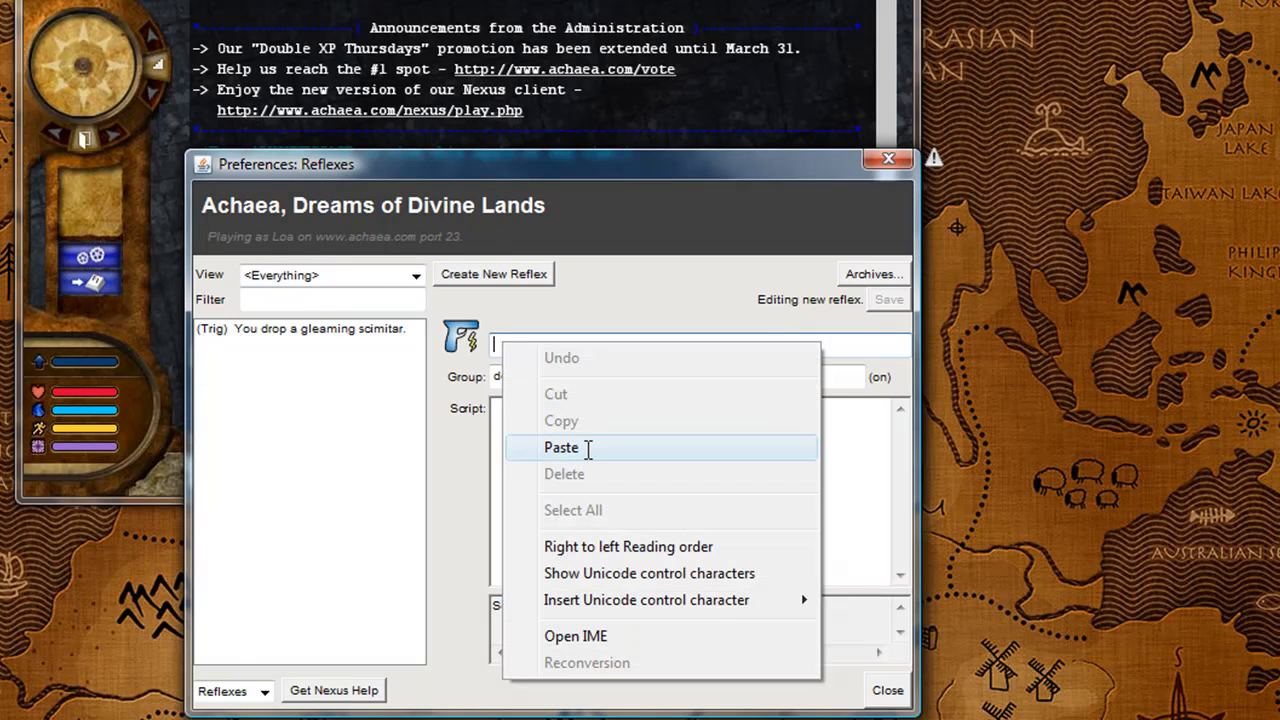
left_click(562, 448)
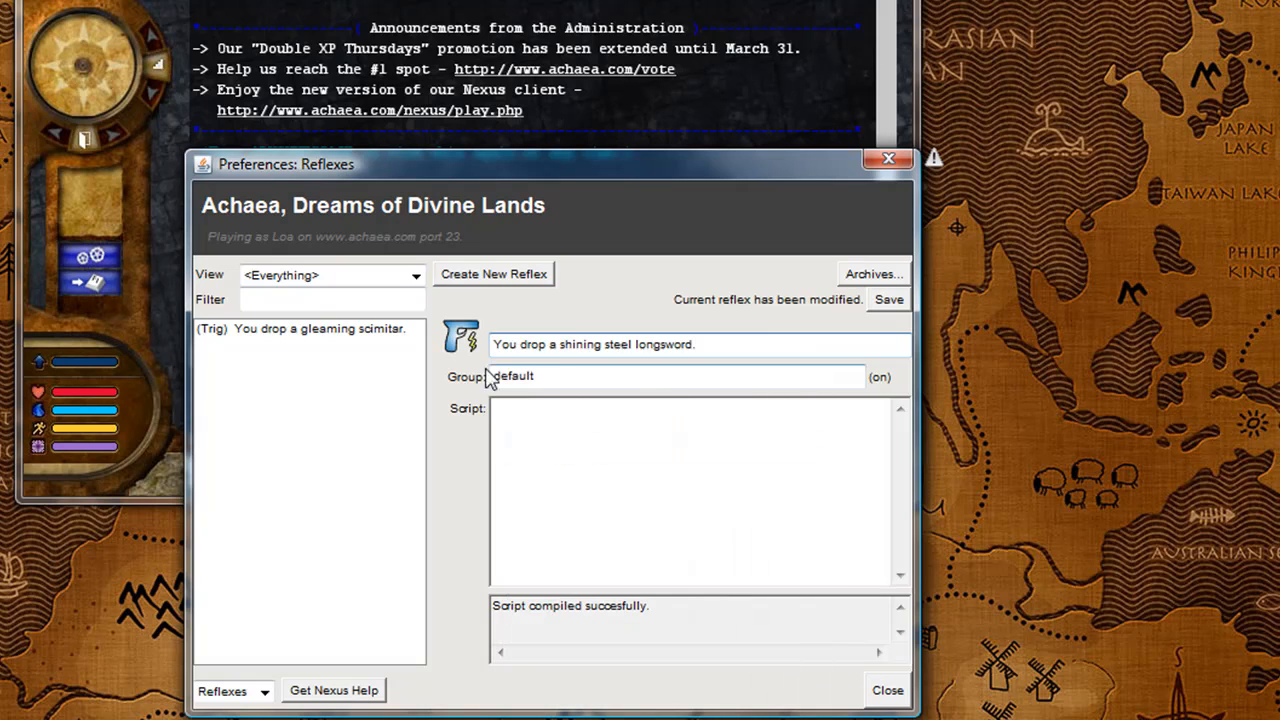
left_click(720, 344)
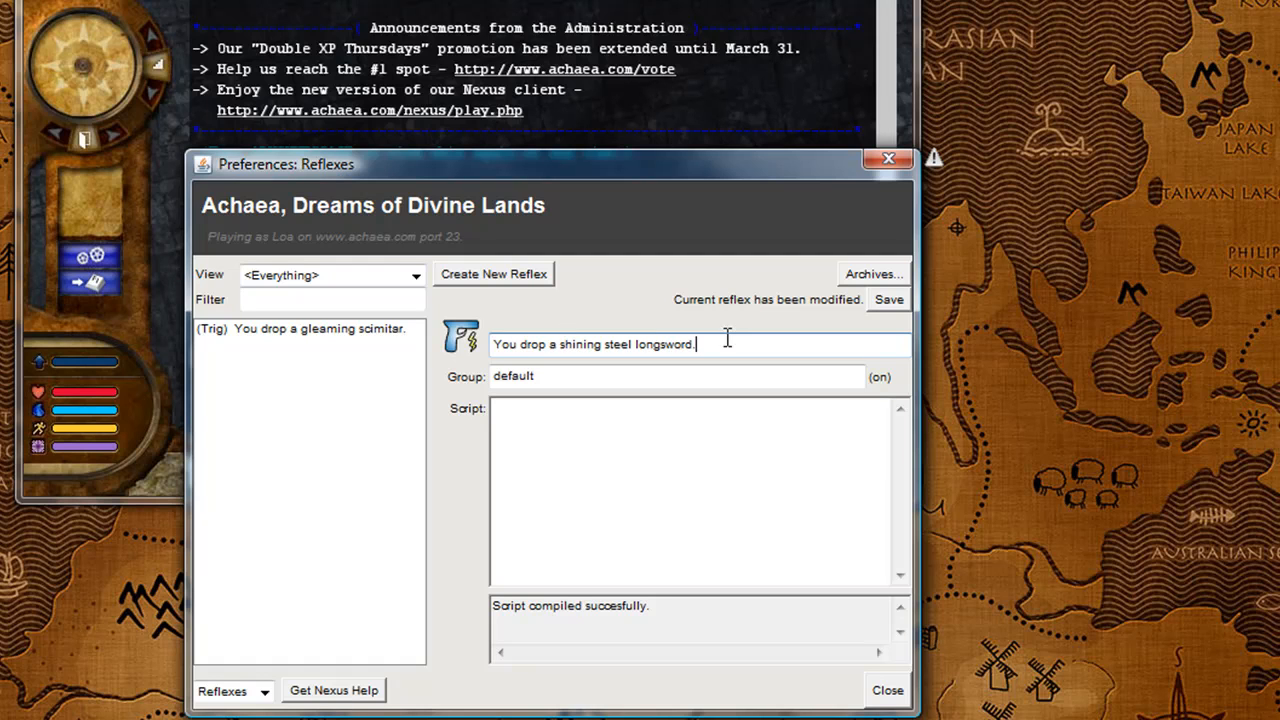
left_click(612, 448)
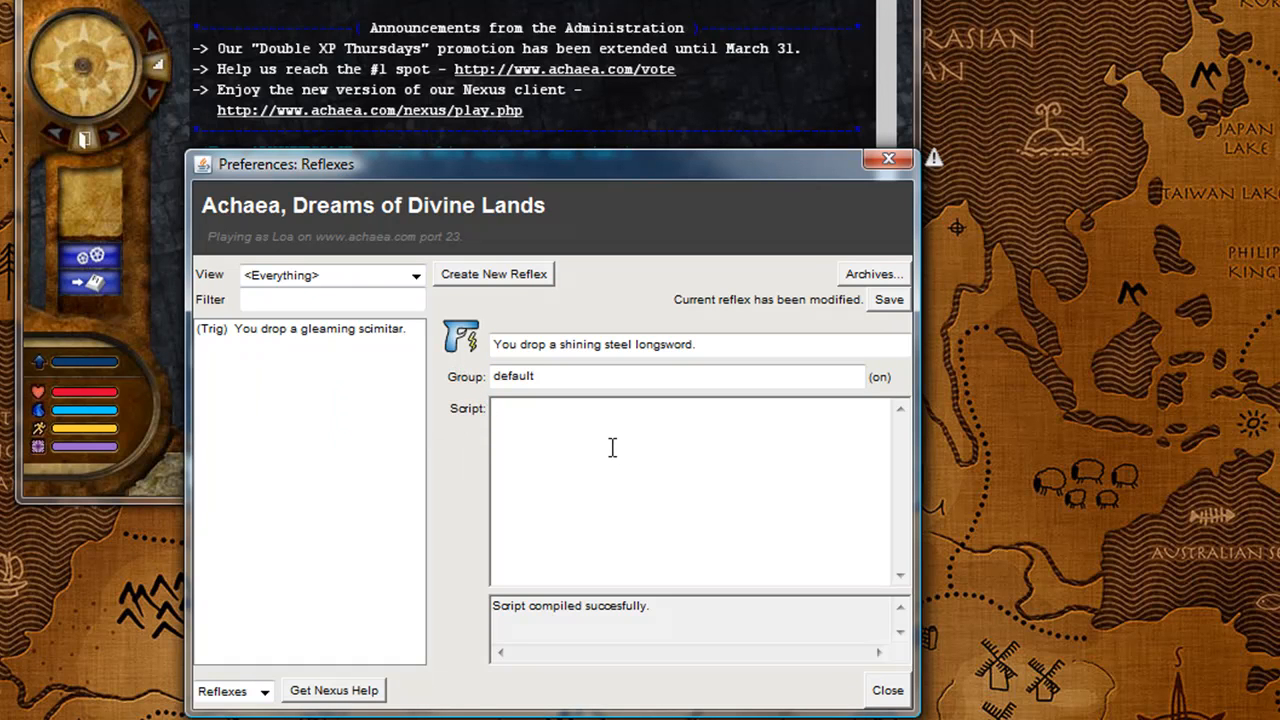
- Write the script 'get sword' then 'wield sword', save the trigger and close Reflexes
type("get sword")
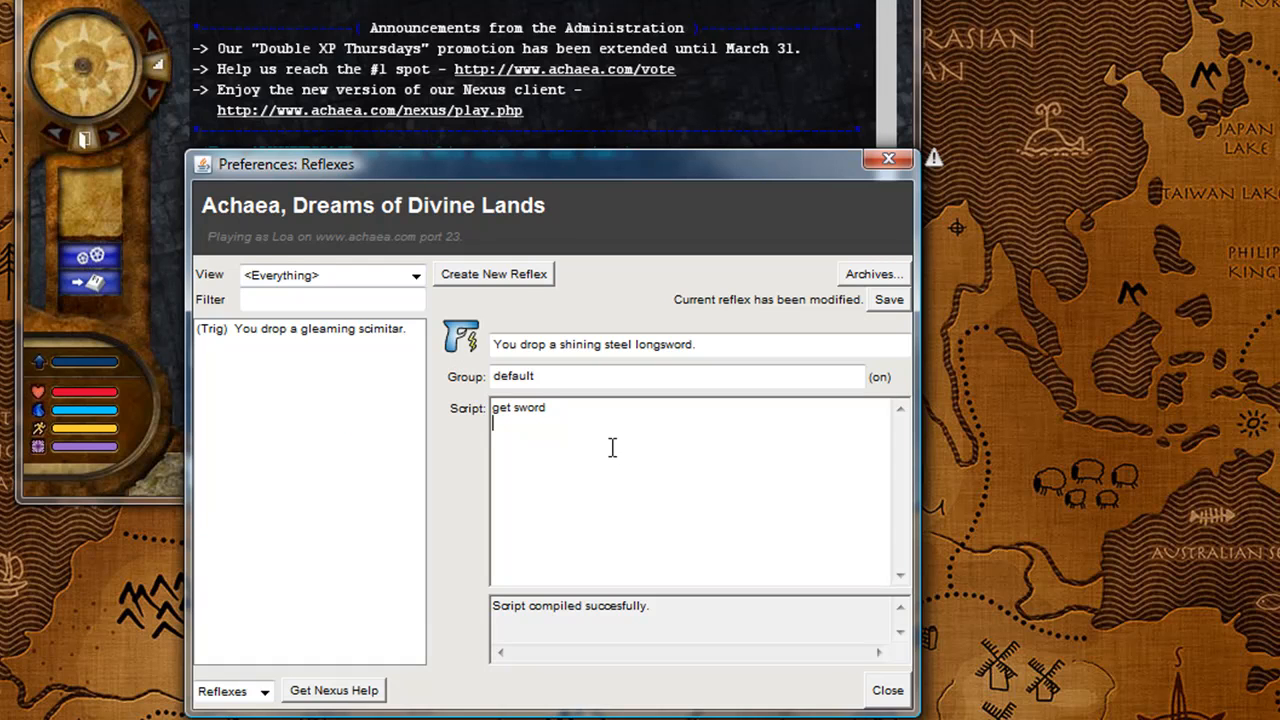
type("wield sword")
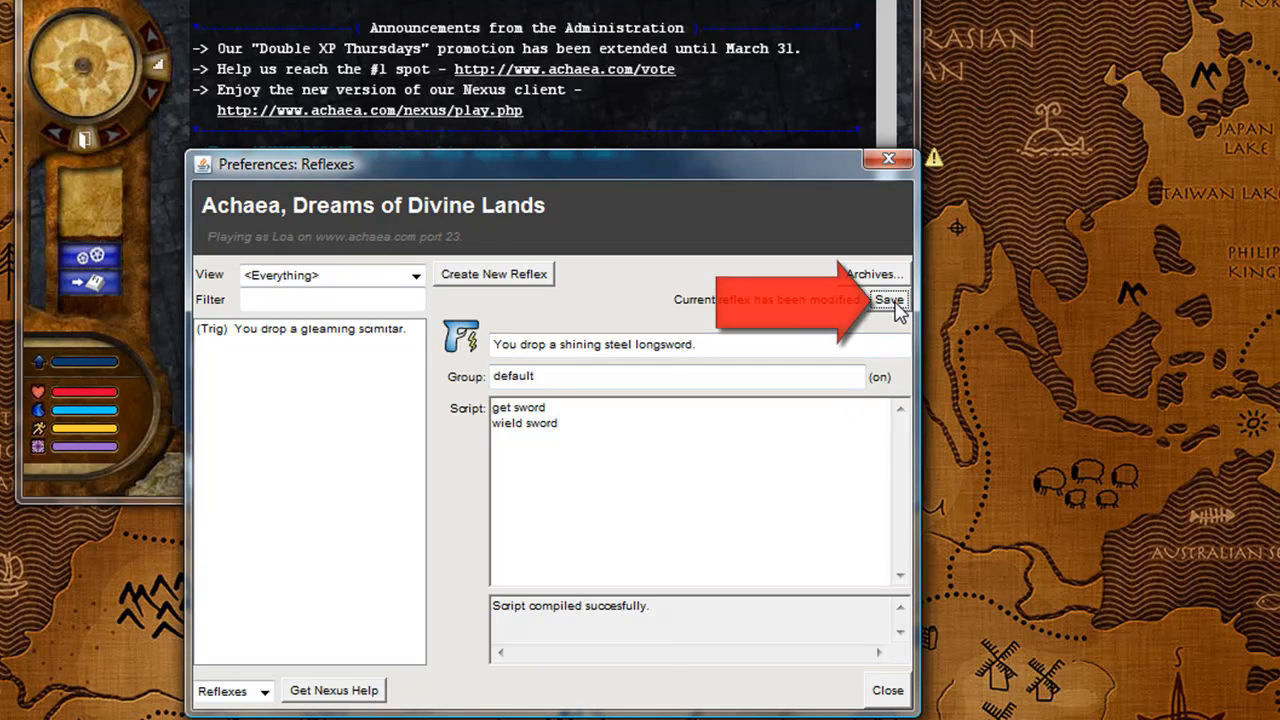
left_click(892, 300)
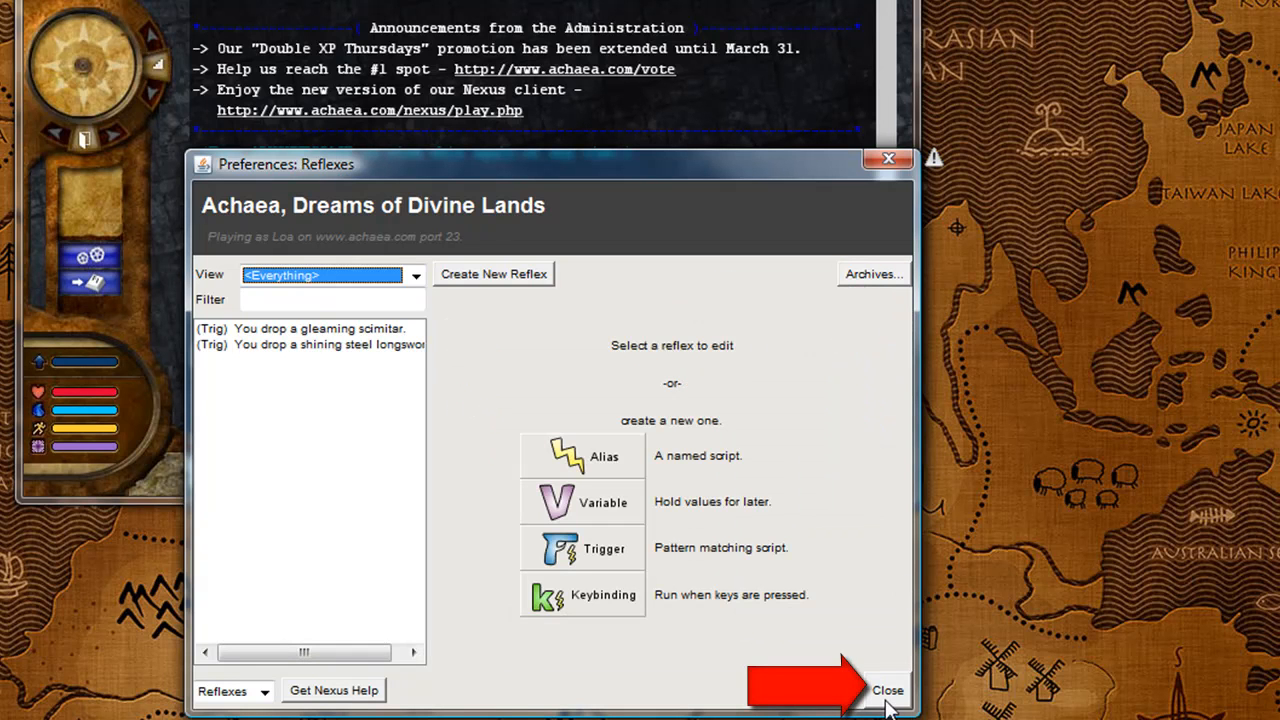
left_click(896, 686)
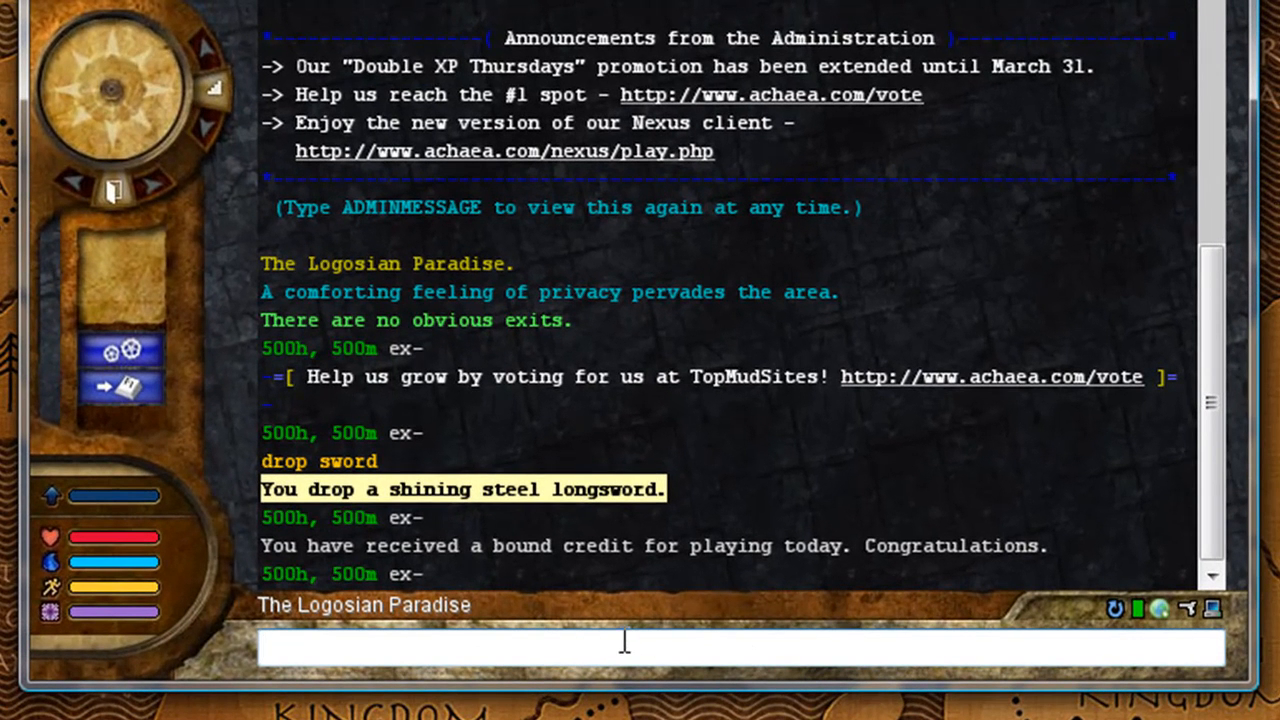
- Send 'get sword' then 'drop sword' so the trigger picks up and wields the longsword
type("get swor")
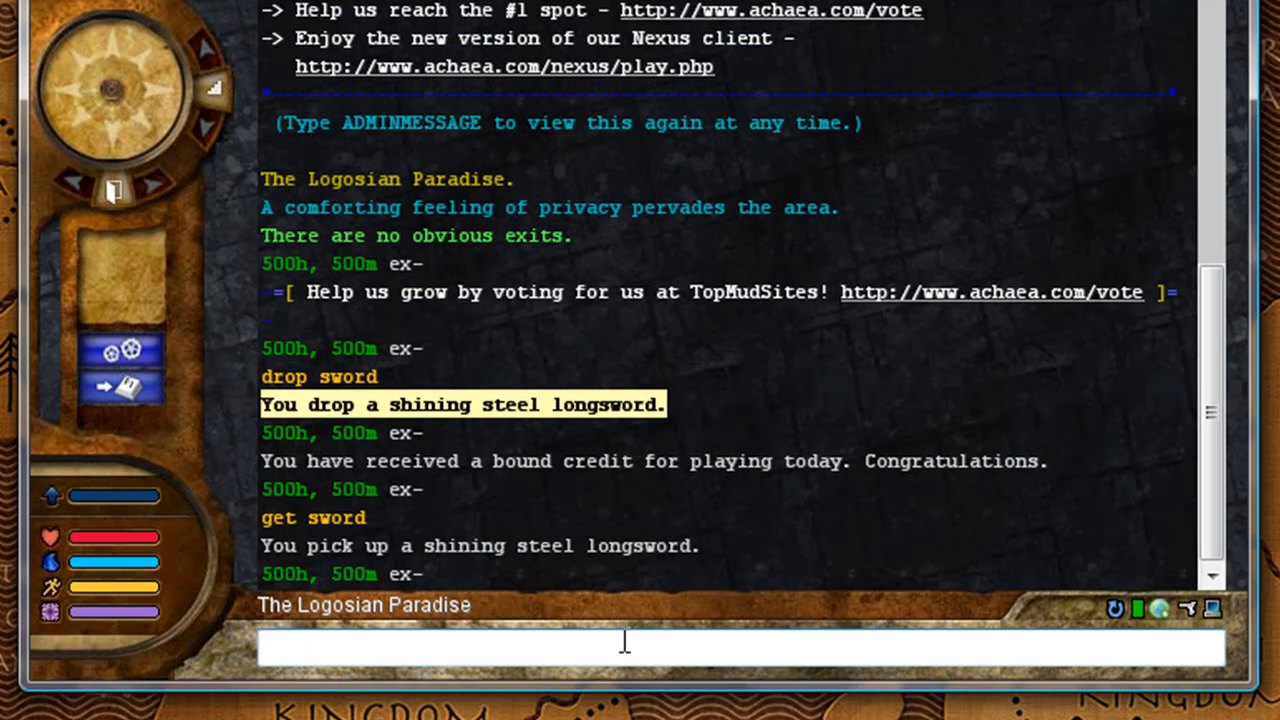
type("drop")
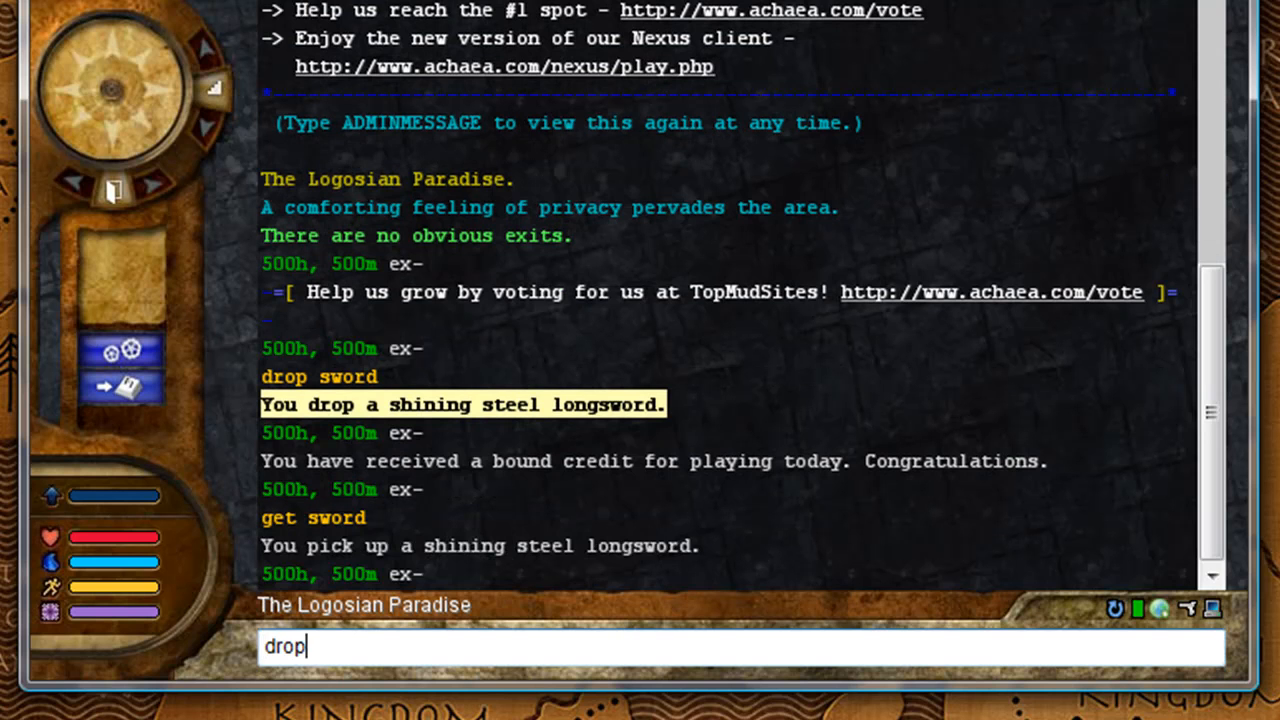
type("sword")
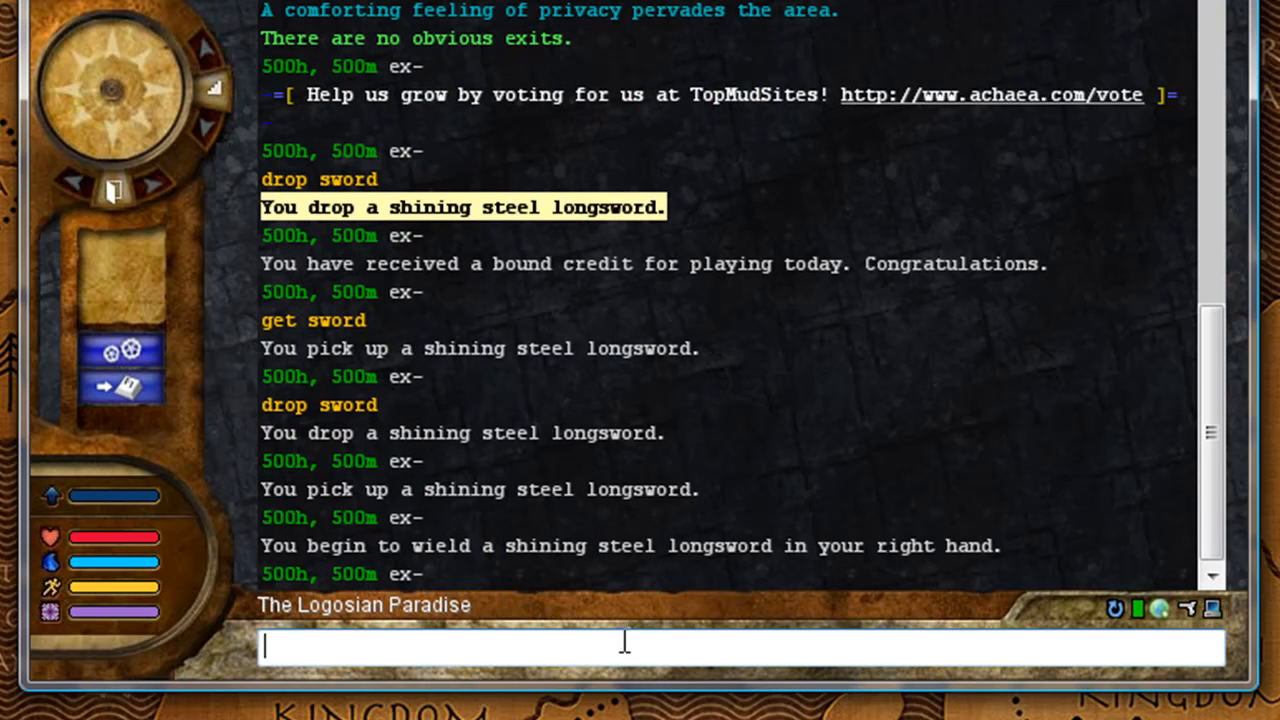
mouse_move(448, 528)
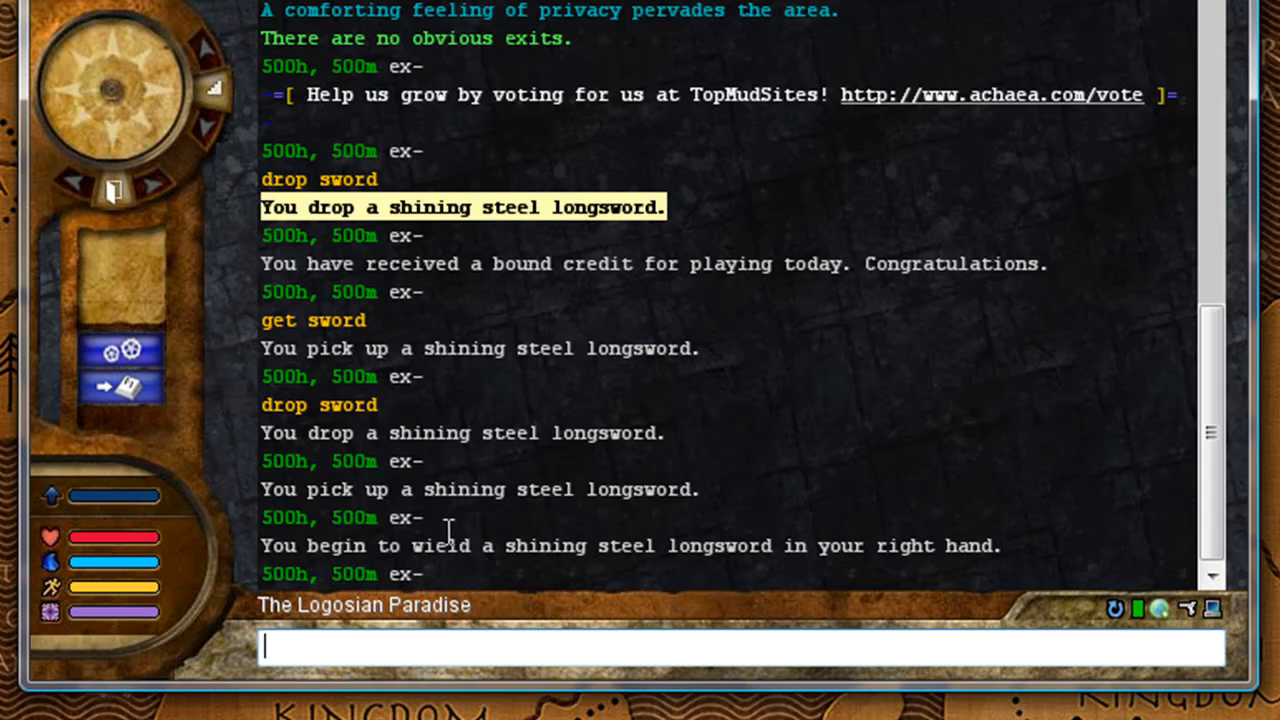
mouse_move(510, 548)
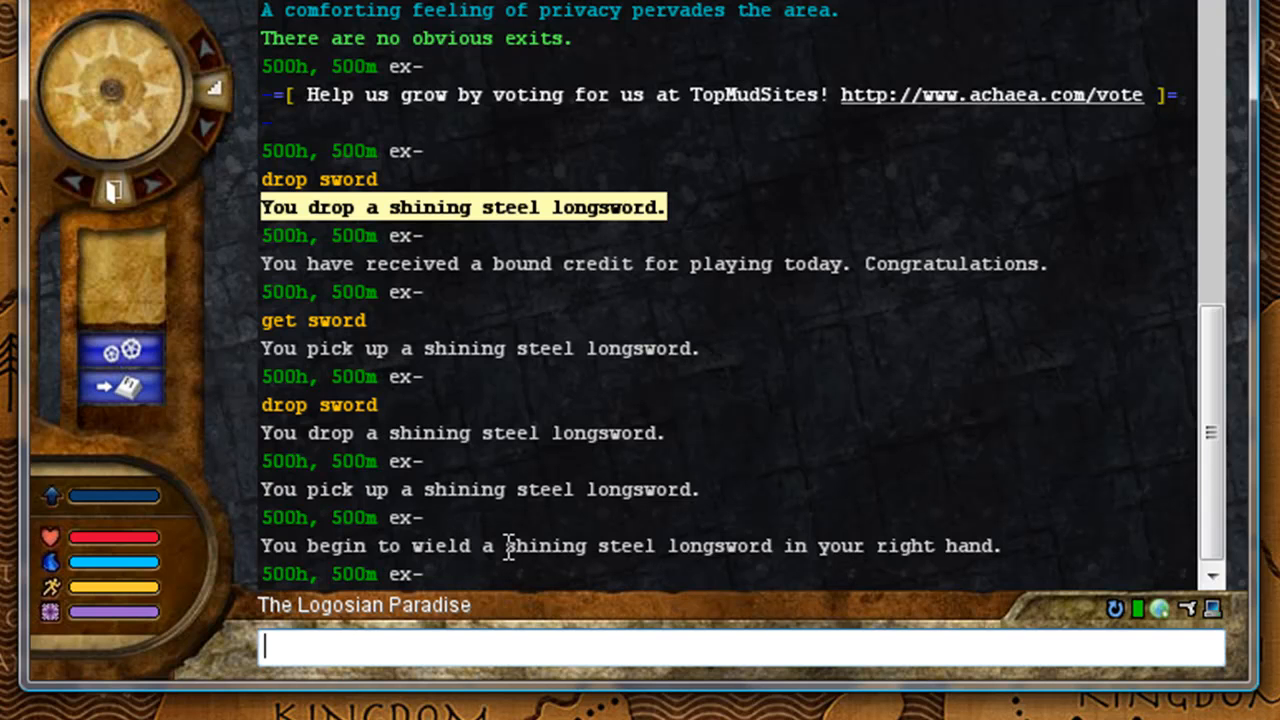
mouse_move(1092, 508)
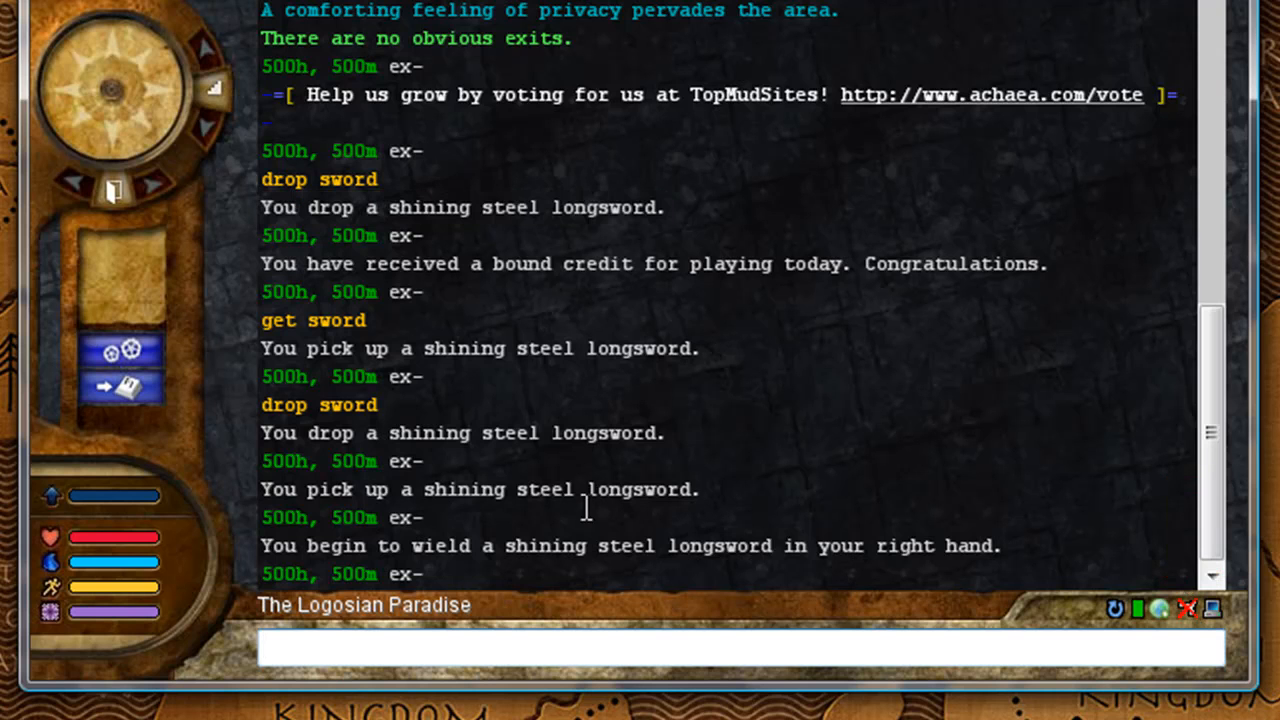
- Send 'drop sword', 'get sword', then 'drop sword' again to re-fire the auto-wield trigger
type("drop")
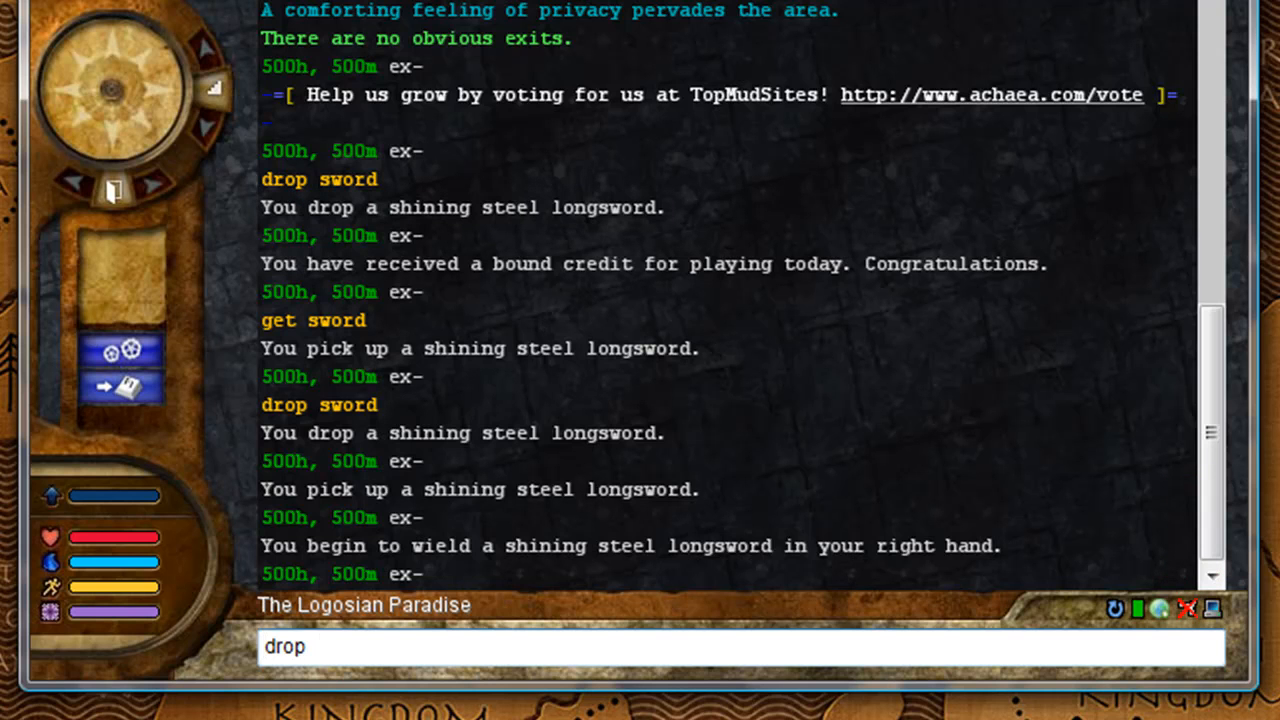
type("sword")
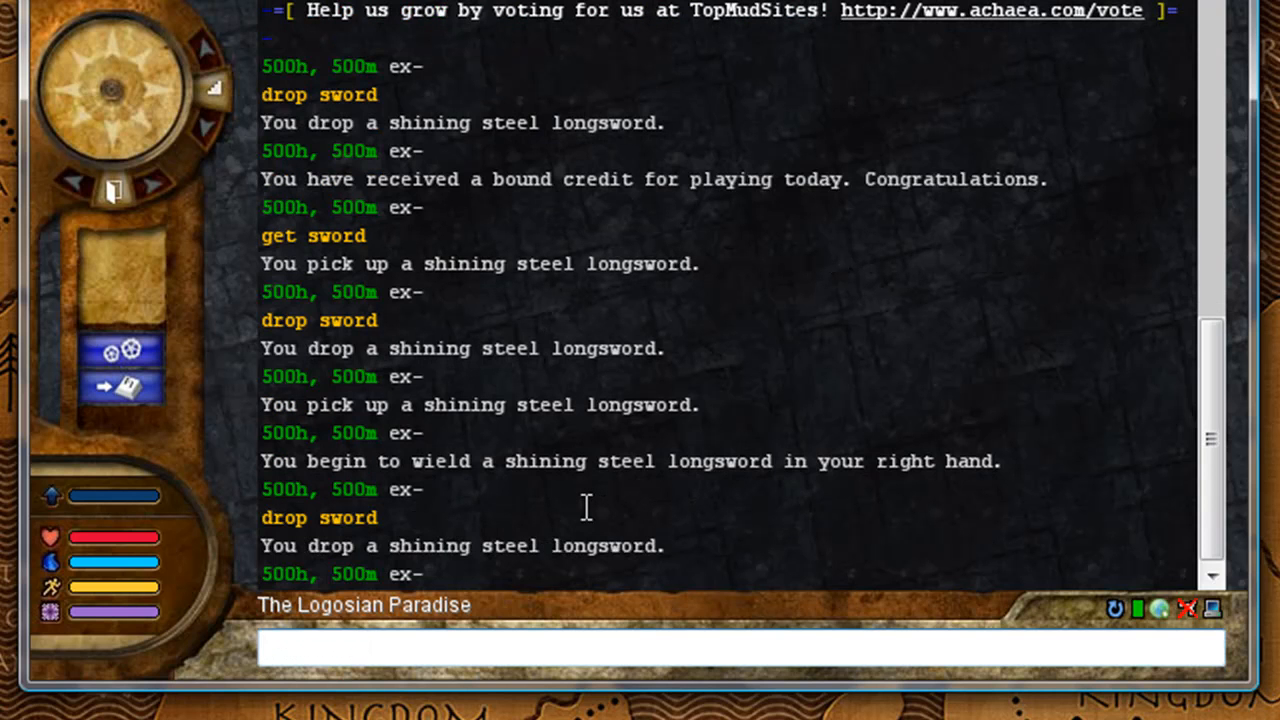
type("get sword")
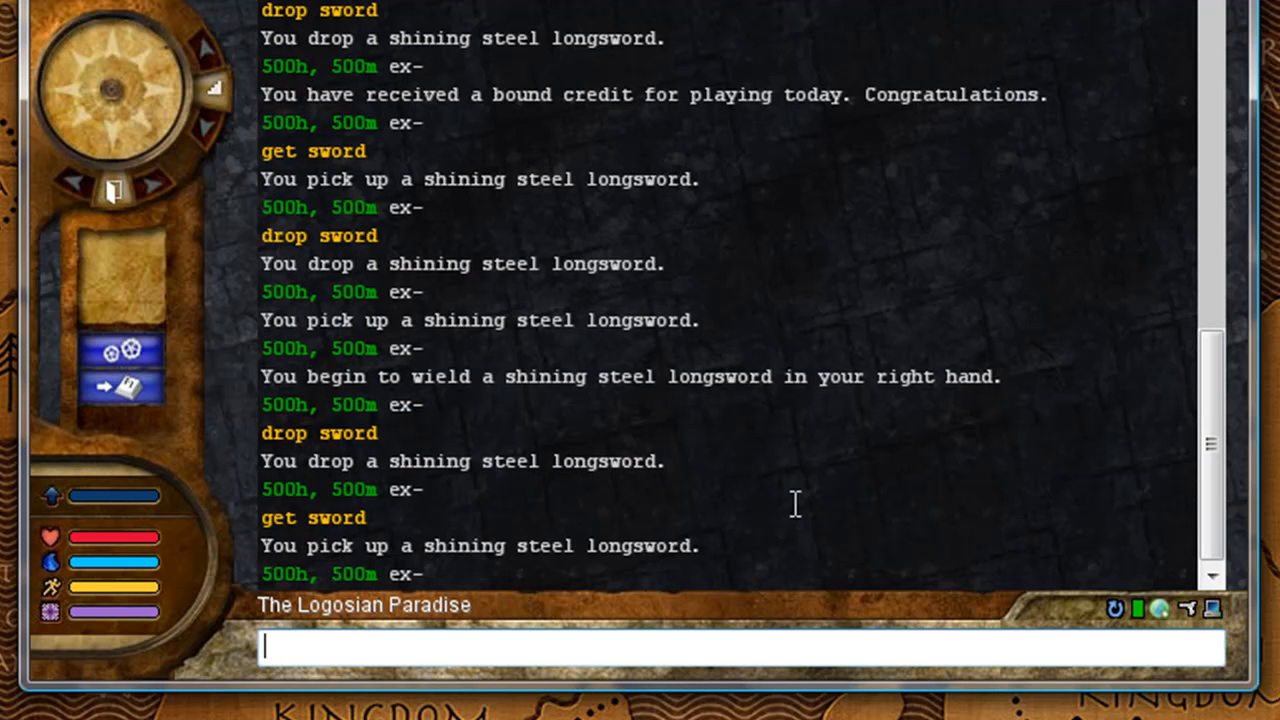
type("drop")
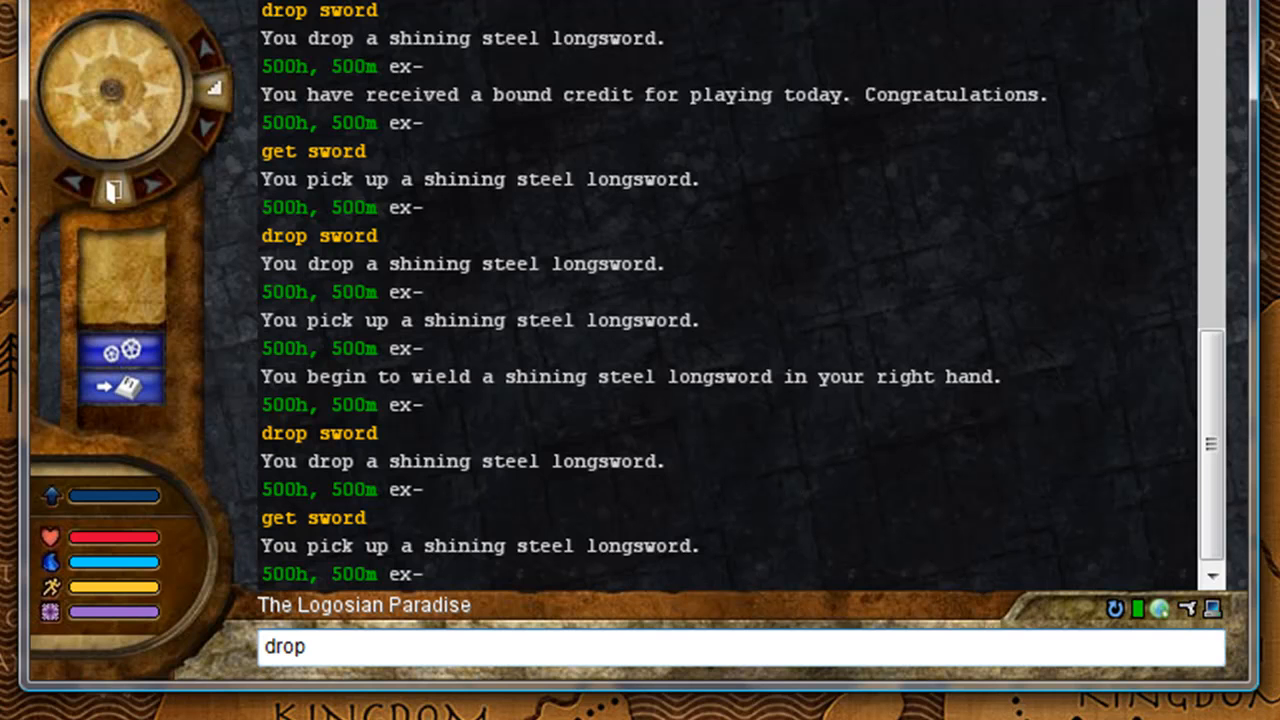
type("sw")
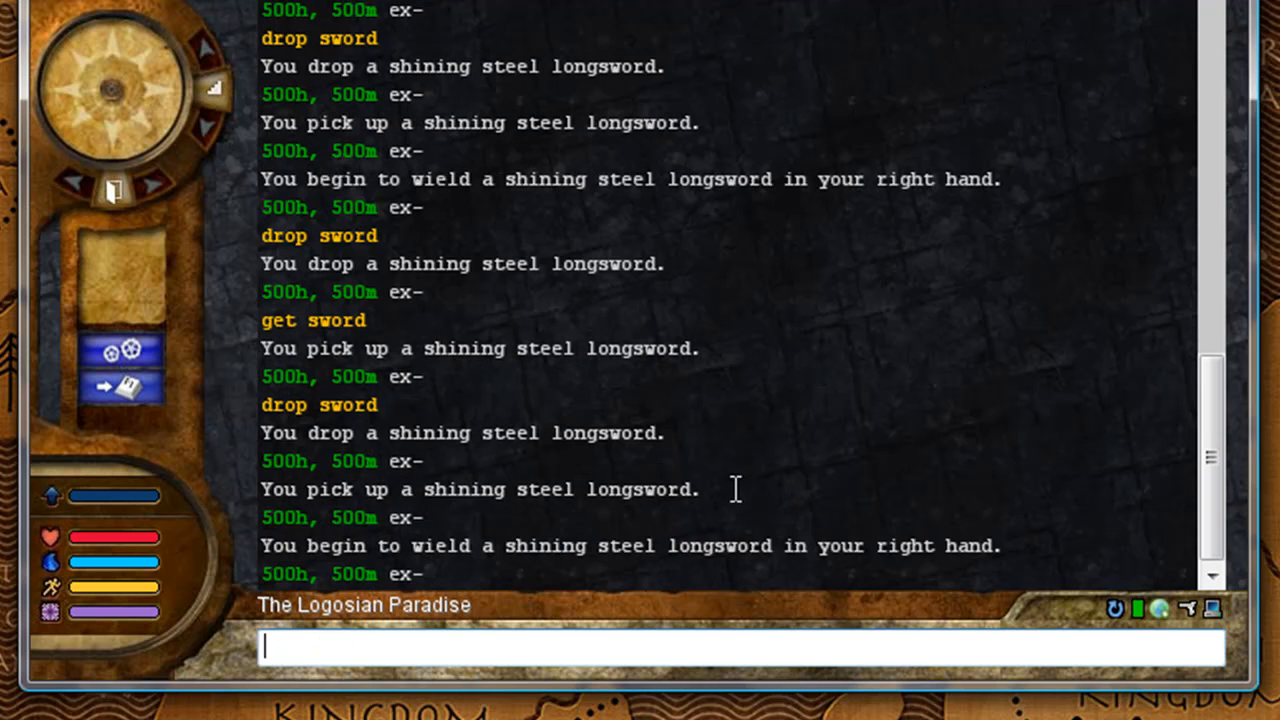
mouse_move(832, 548)
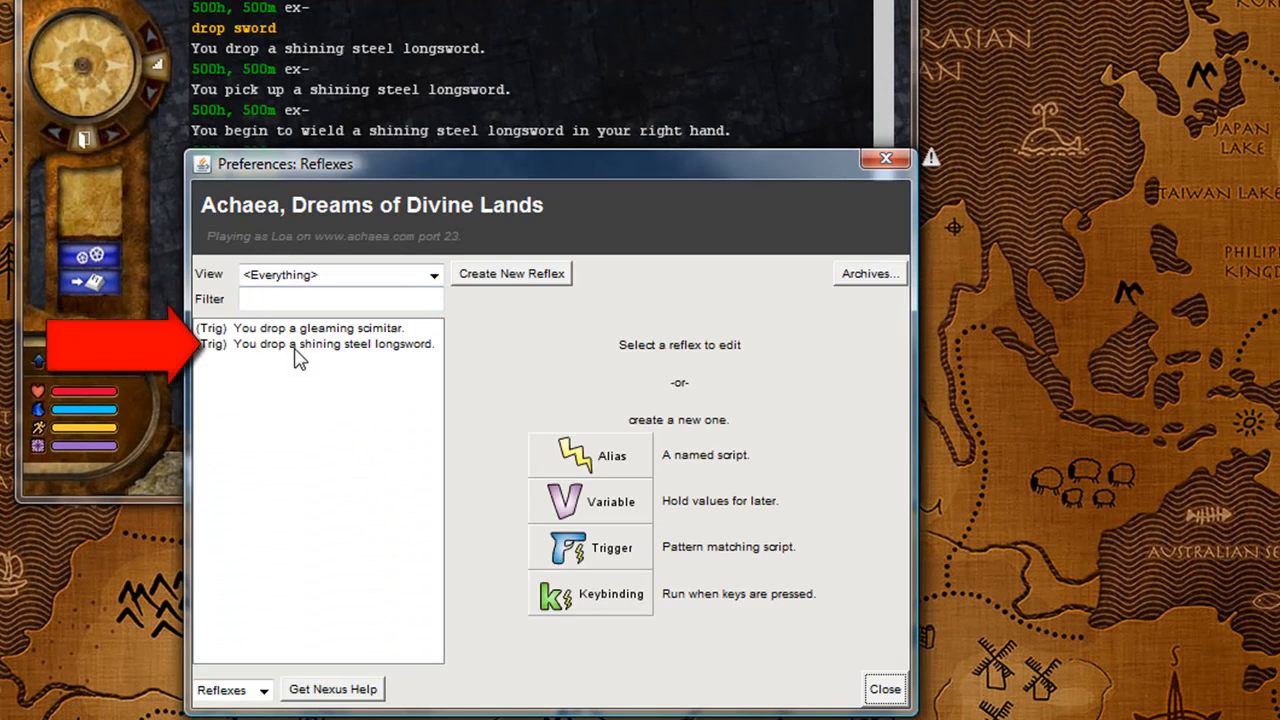
- Delete the longsword-drop trigger, leaving only the gleaming scimitar trigger
left_click(332, 344)
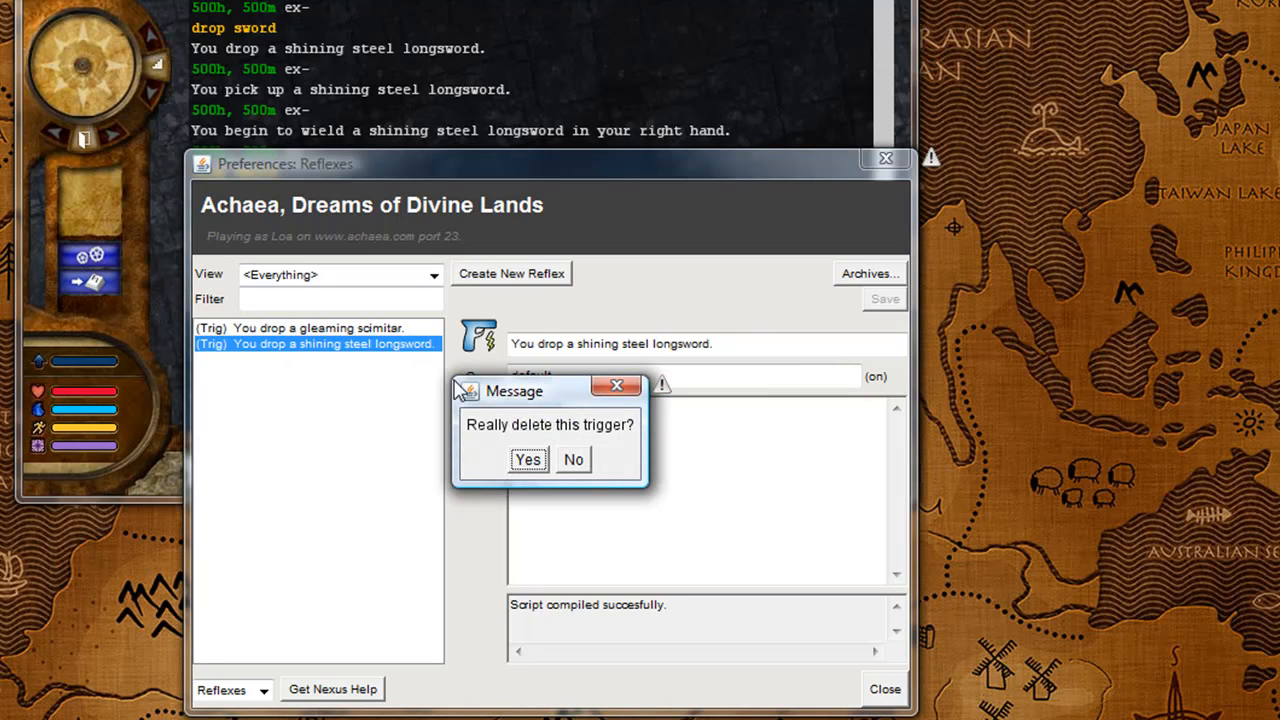
mouse_move(528, 458)
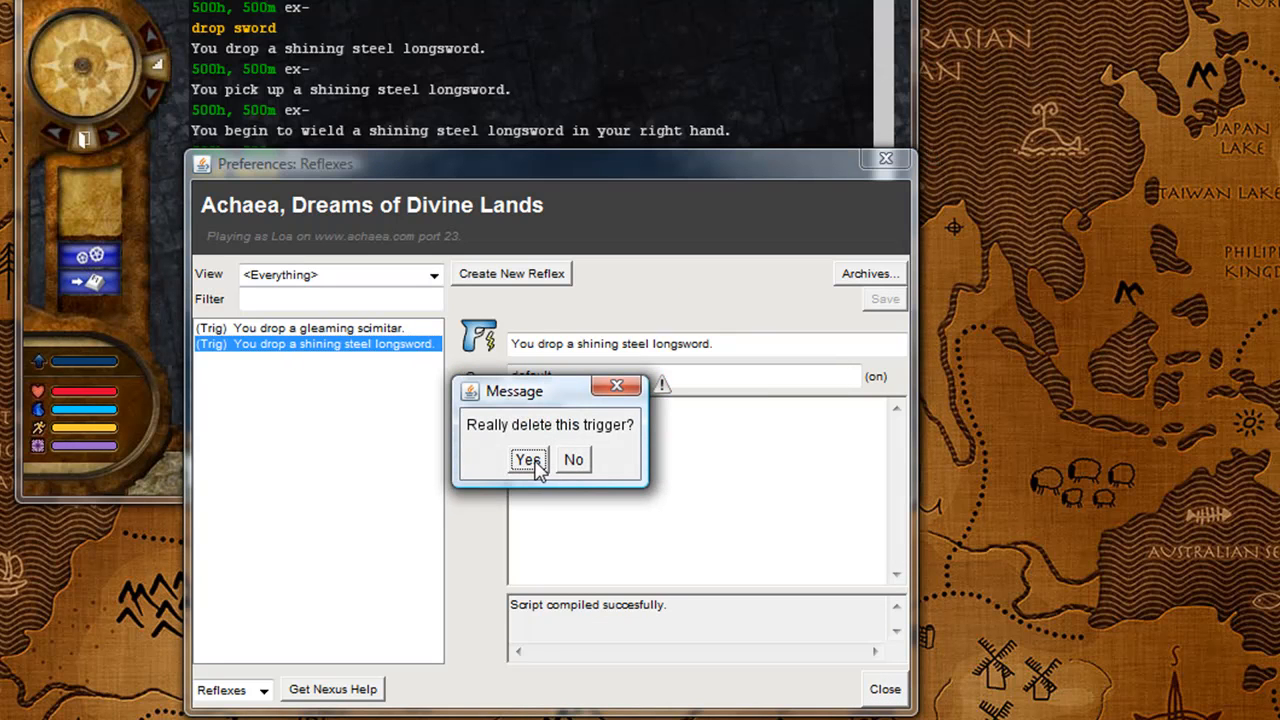
left_click(528, 460)
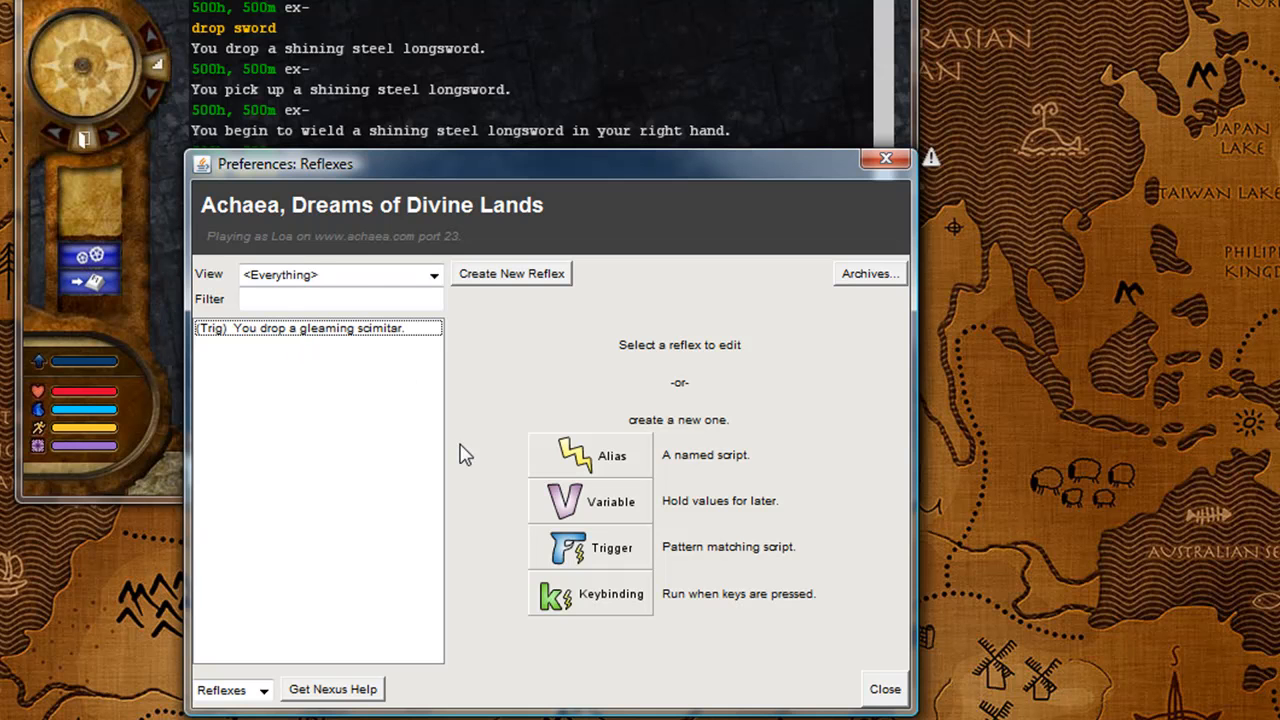